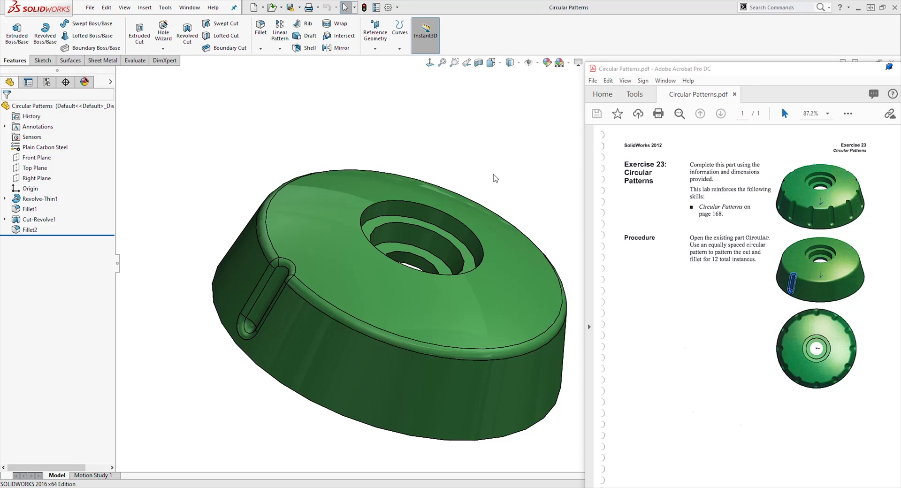
mouse_move(512, 147)
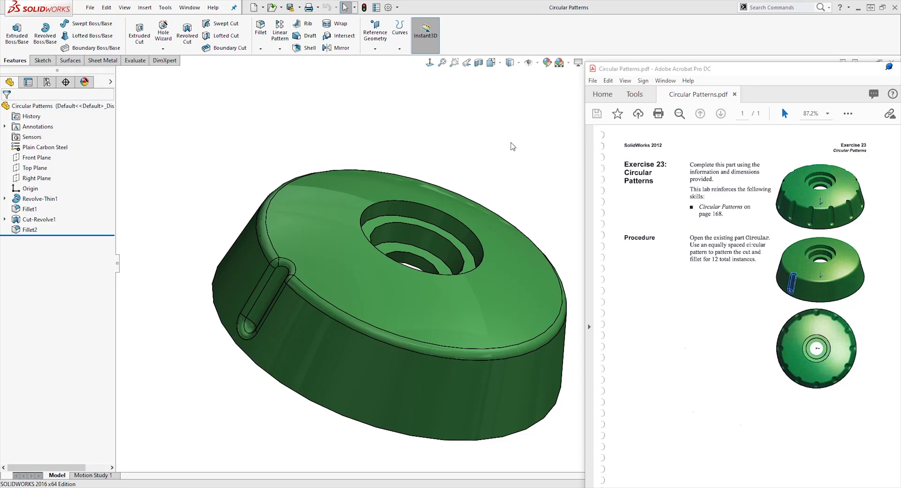
mouse_move(593, 175)
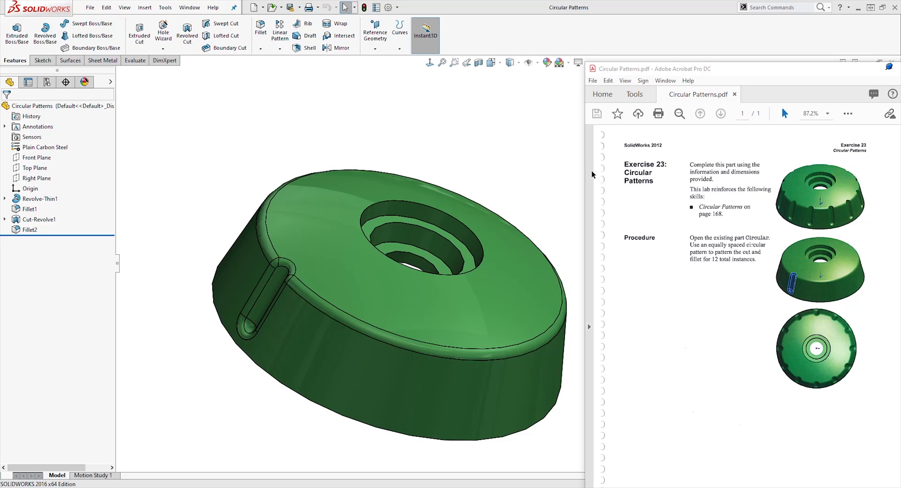
mouse_move(593, 238)
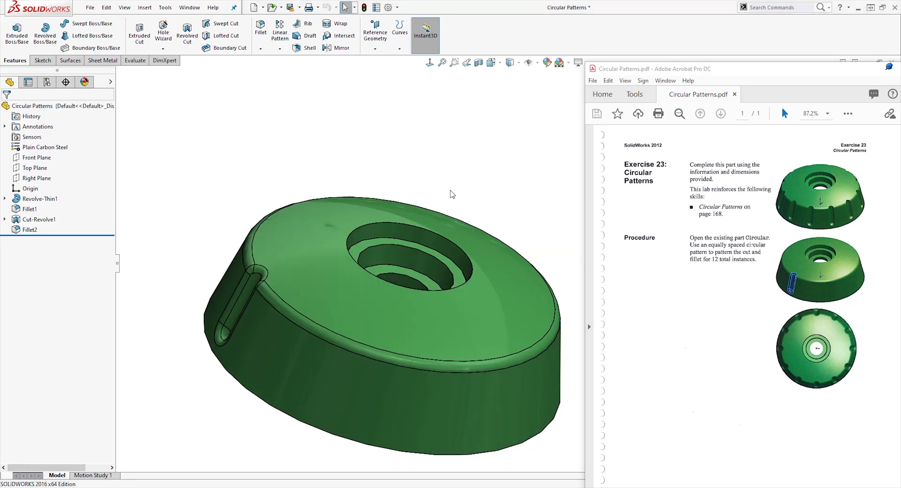
mouse_move(270, 276)
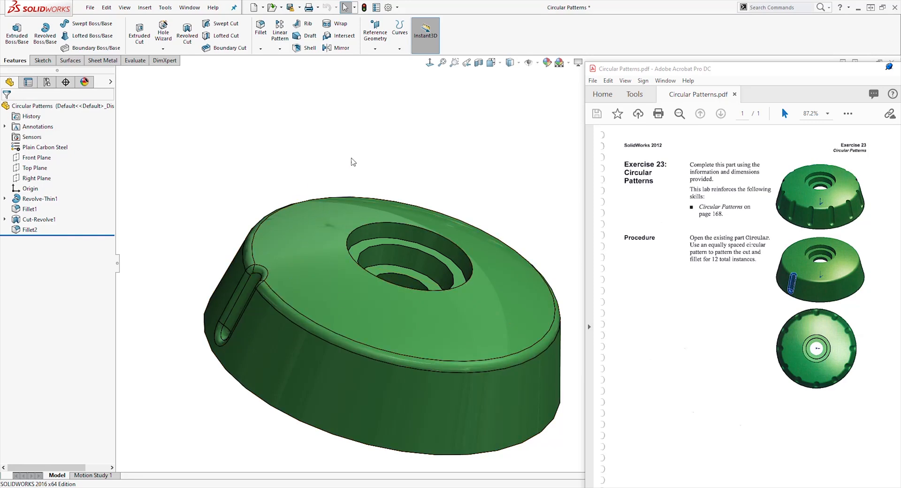
mouse_move(447, 214)
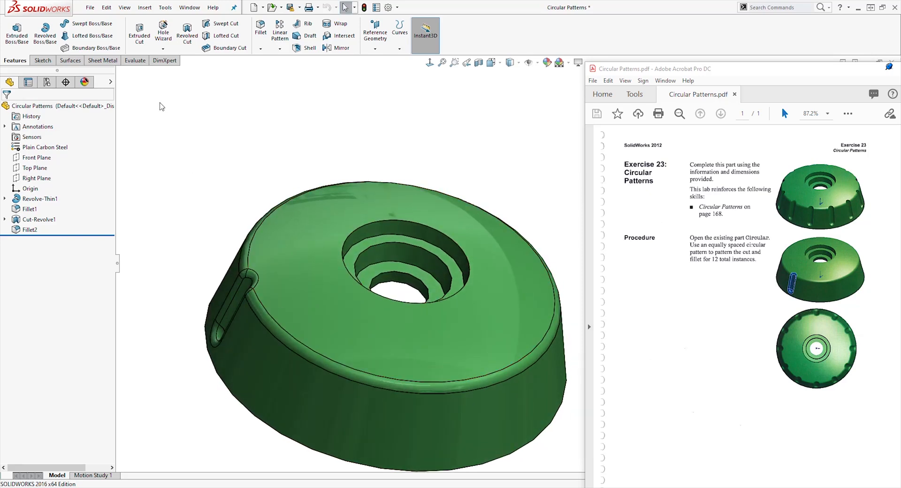
Show the temporary axes so the knob's centre revolve axis is visible.
left_click(124, 7)
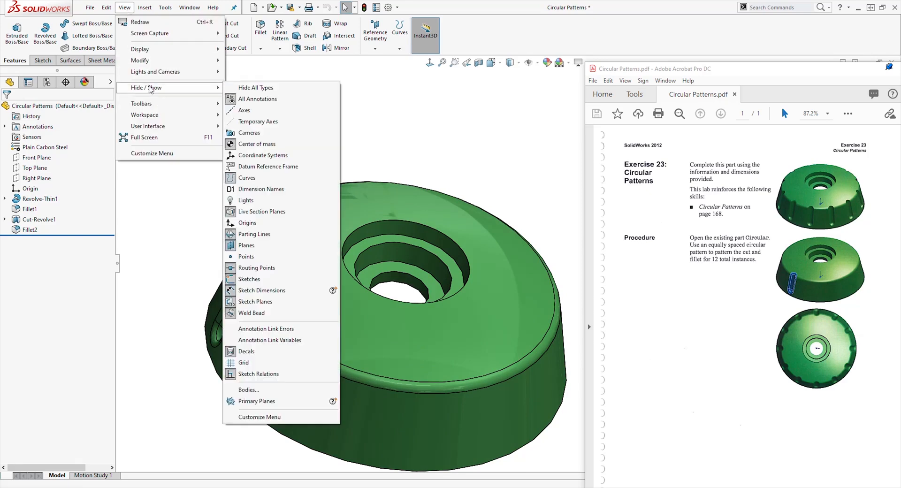
mouse_move(276, 126)
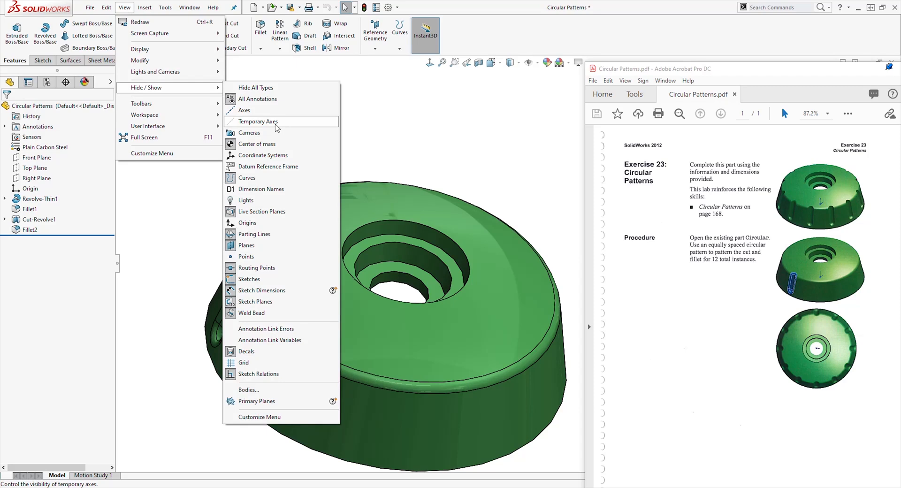
left_click(259, 121)
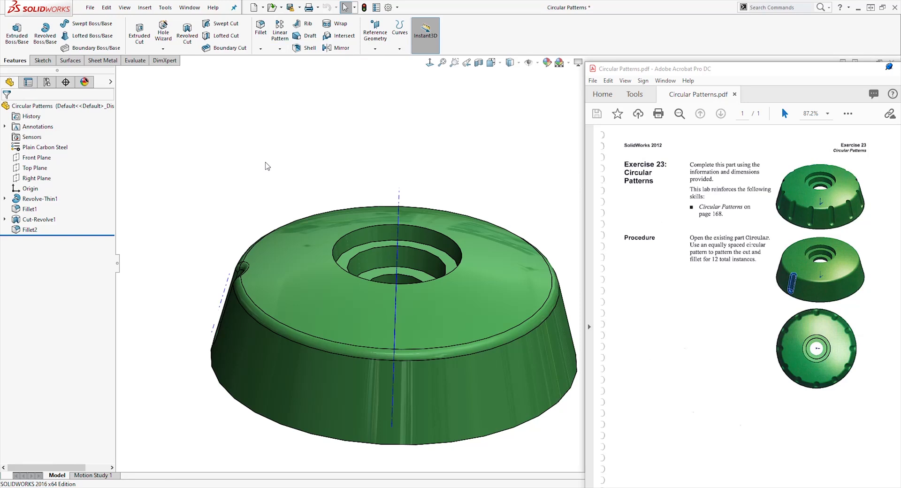
mouse_move(281, 52)
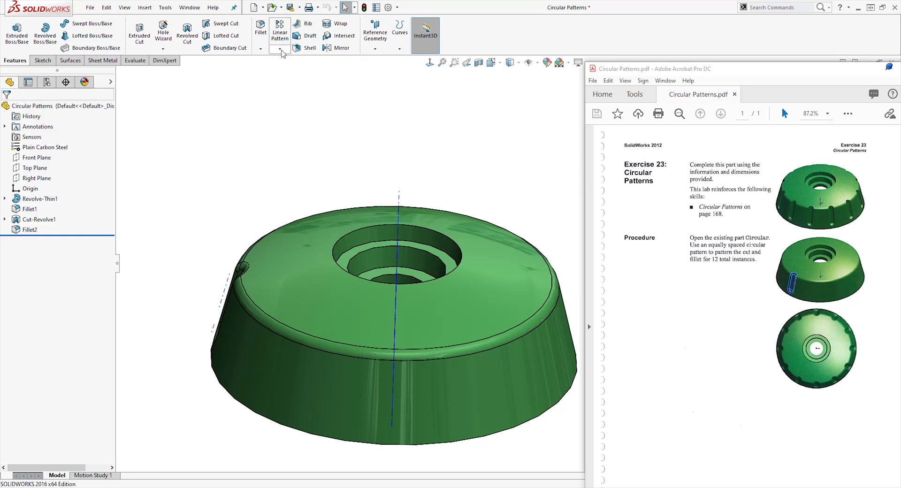
Start a Circular Pattern using the centre Axis<1> as the pattern axis.
left_click(280, 48)
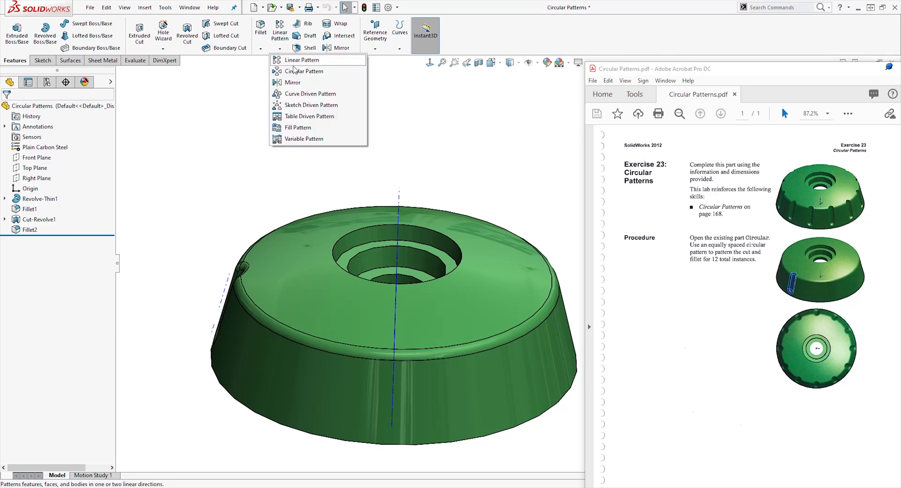
left_click(304, 72)
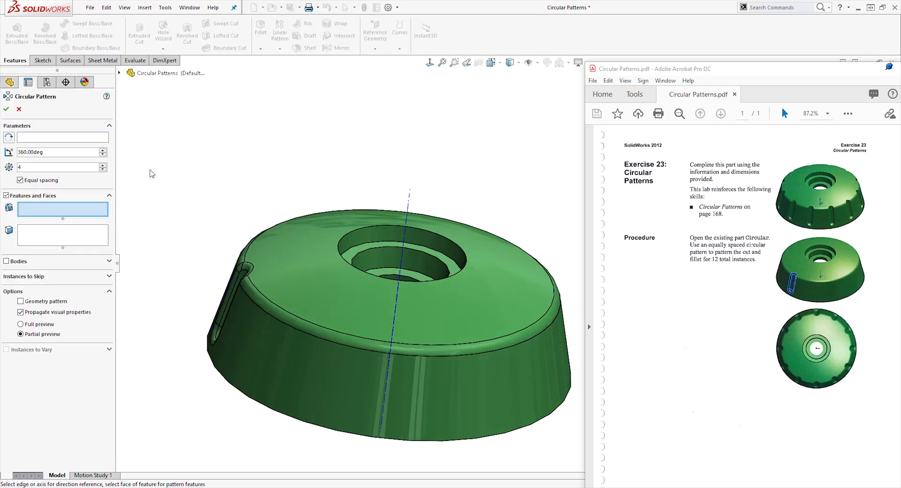
left_click(61, 137)
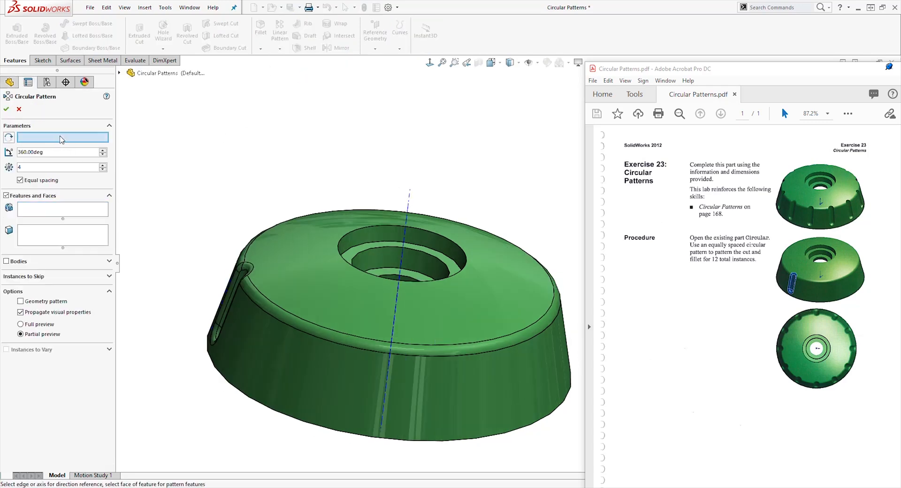
left_click(408, 195)
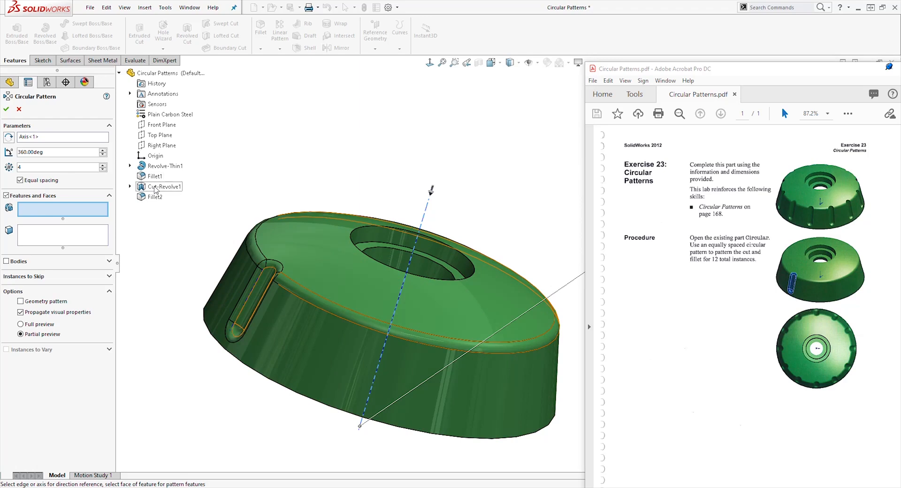
Pattern Cut-Revolve1 and Fillet2 into 12 equally spaced instances and confirm.
left_click(164, 187)
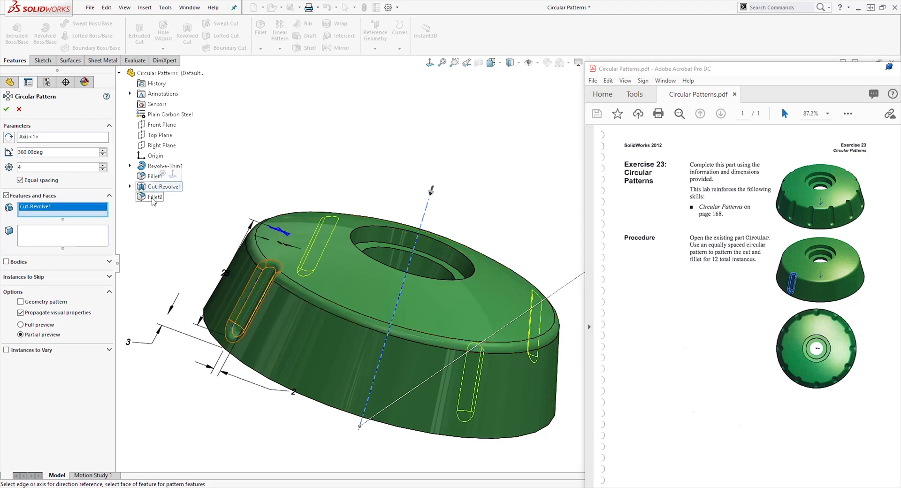
left_click(155, 197)
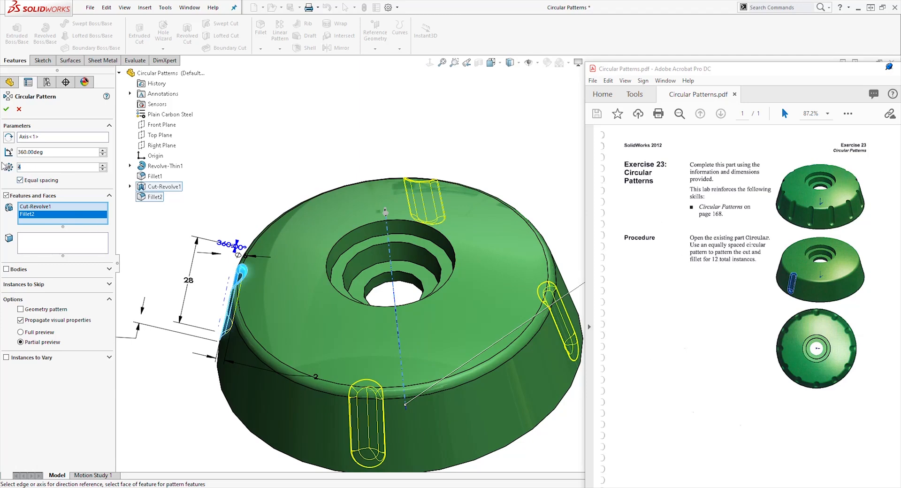
type("12")
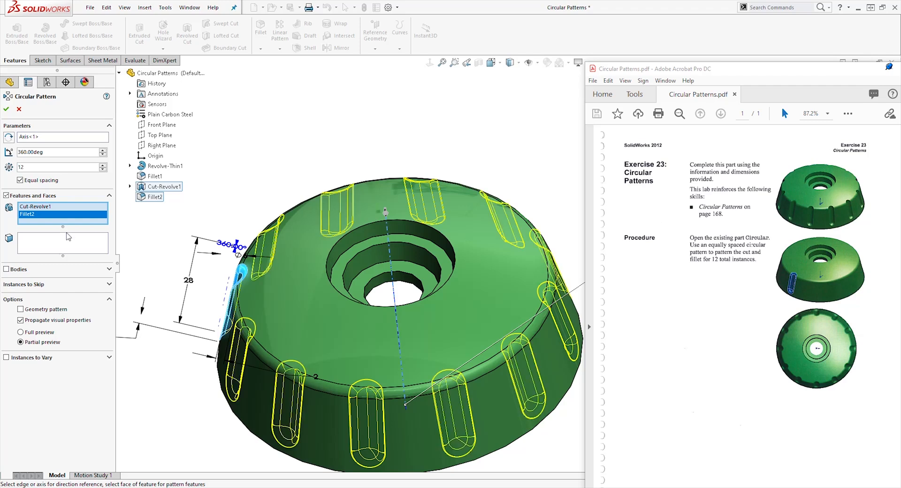
mouse_move(55, 274)
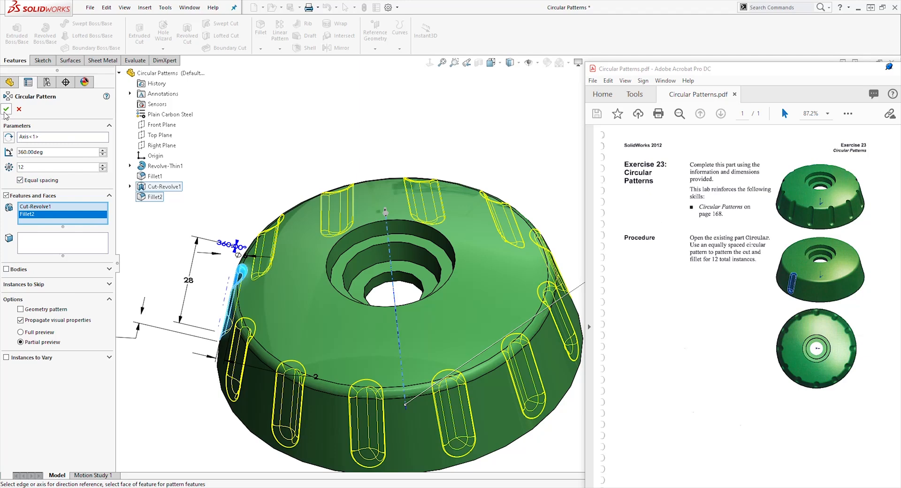
left_click(6, 110)
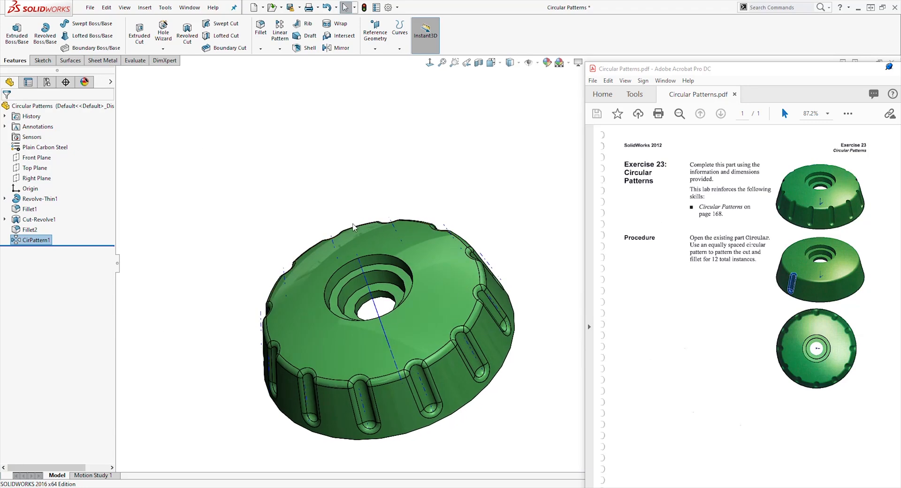
Turn the temporary axes display off, leaving only the finished 12-slot knob.
left_click(125, 8)
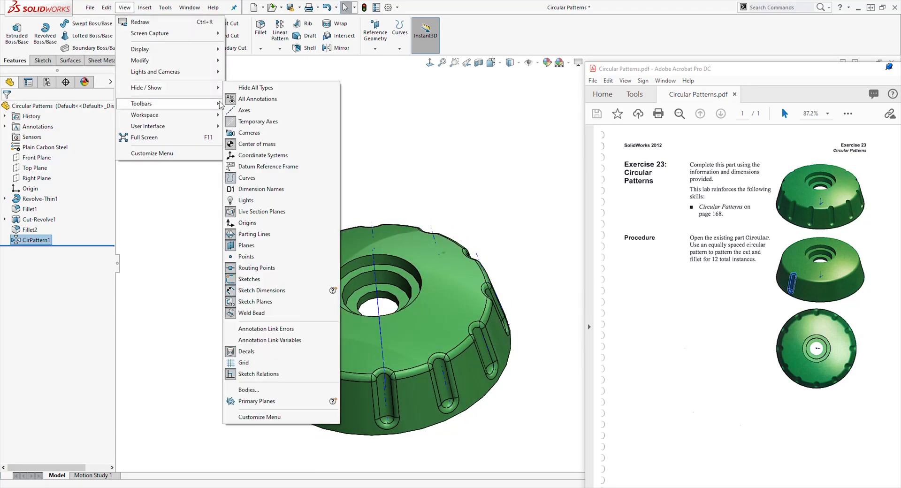
mouse_move(257, 122)
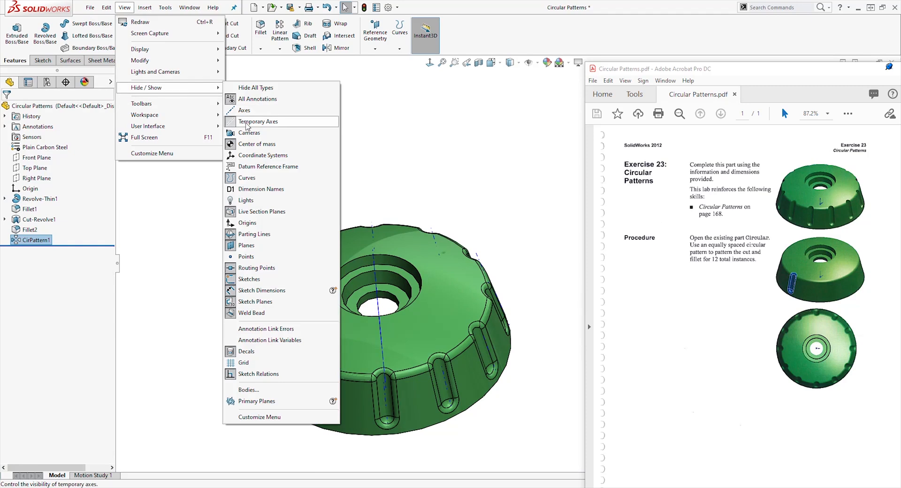
left_click(257, 121)
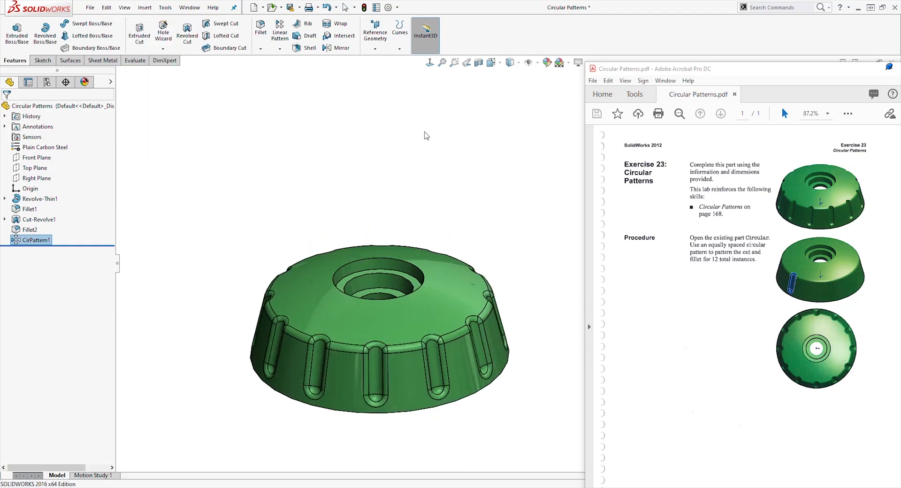